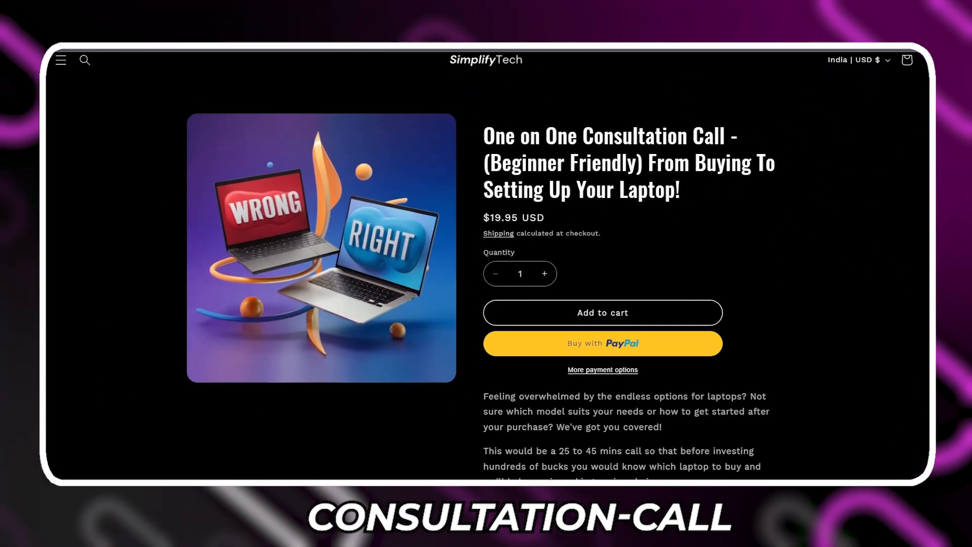
pyautogui.scroll(-3)
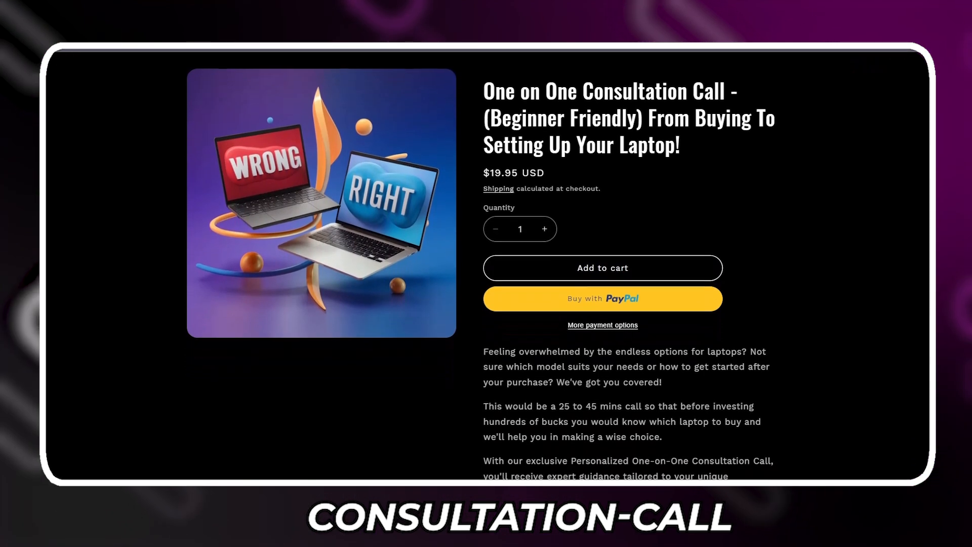
pyautogui.scroll(-3)
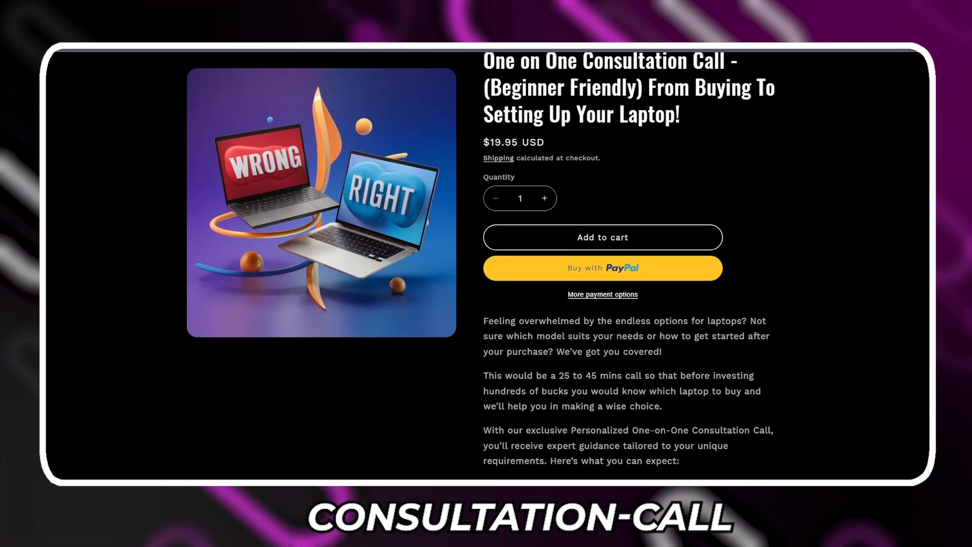
pyautogui.scroll(-3)
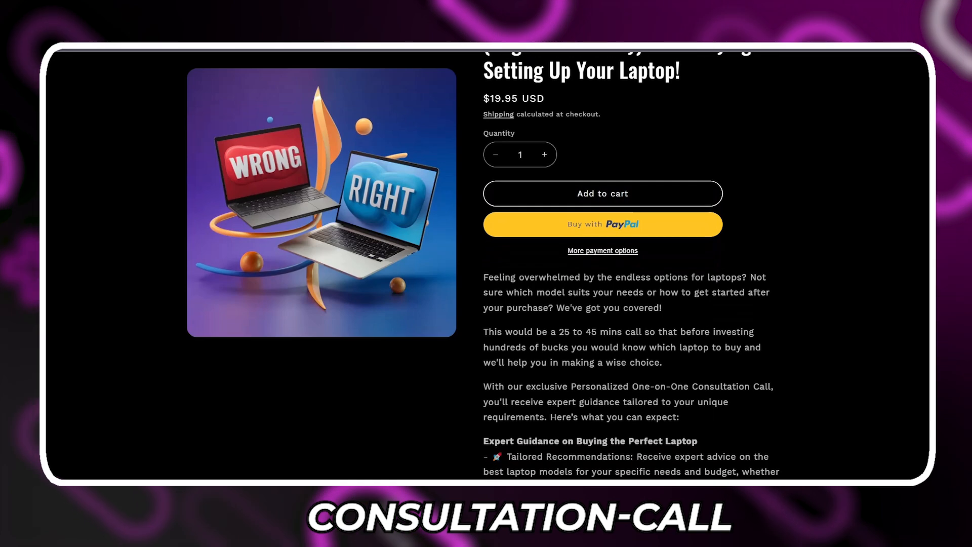
pyautogui.scroll(-3)
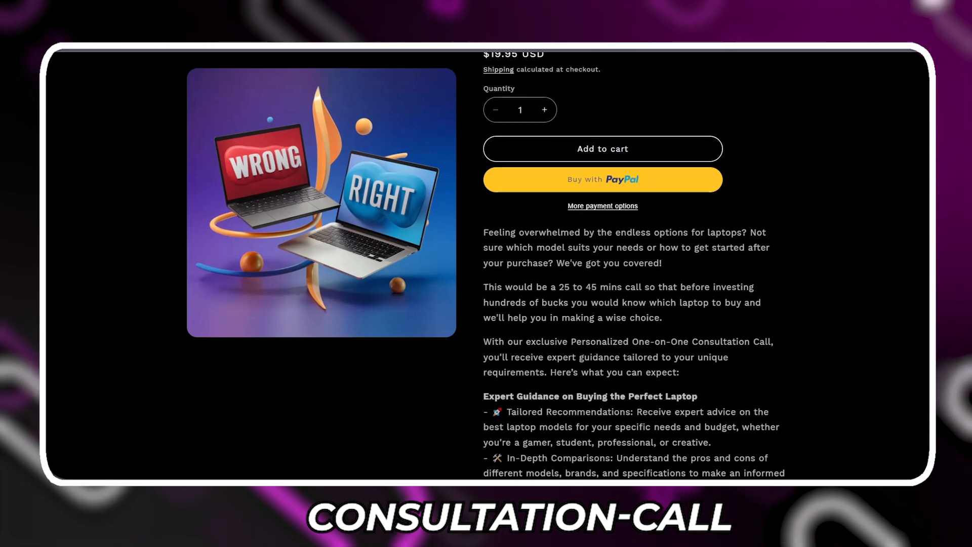
pyautogui.scroll(-3)
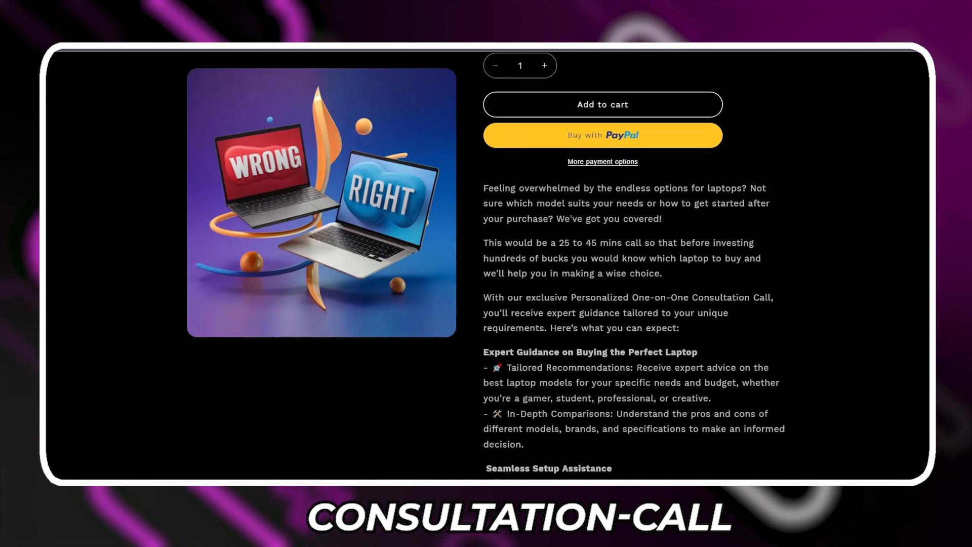
pyautogui.scroll(-3)
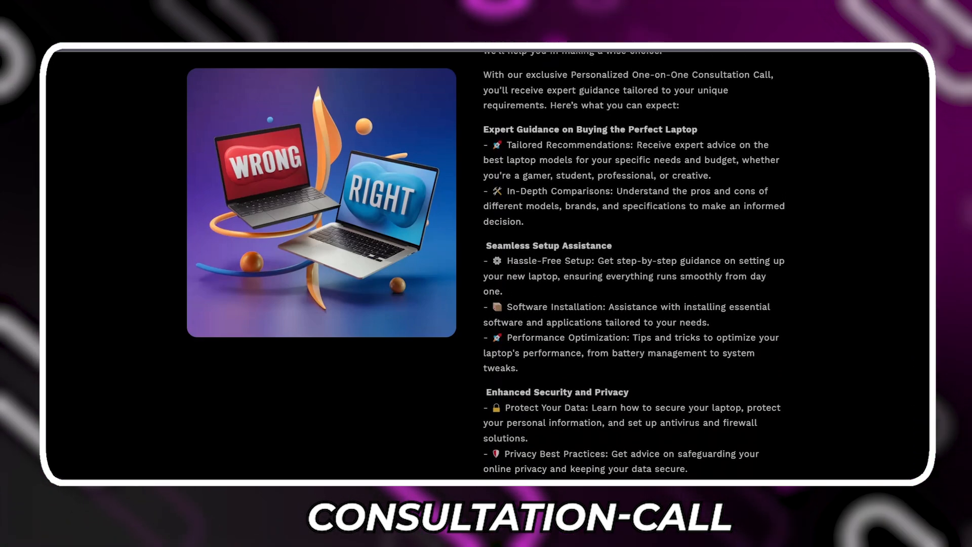